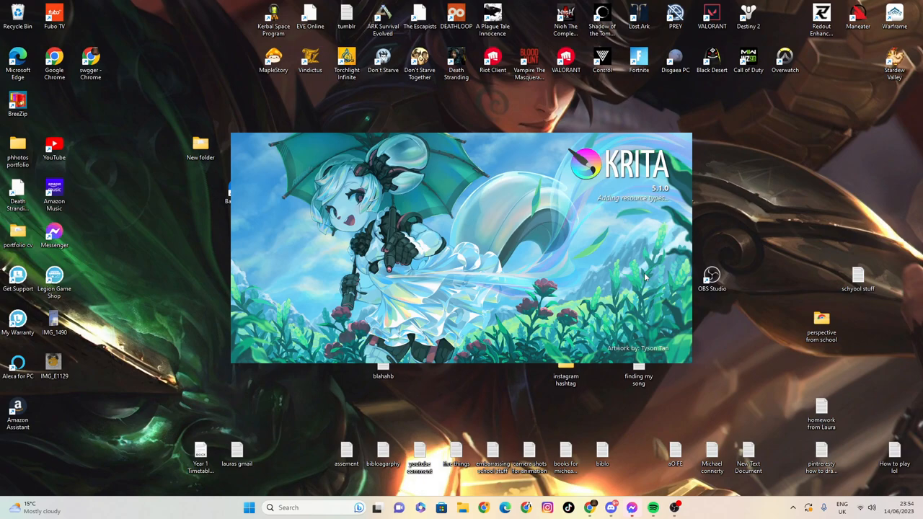
mouse_move(637, 277)
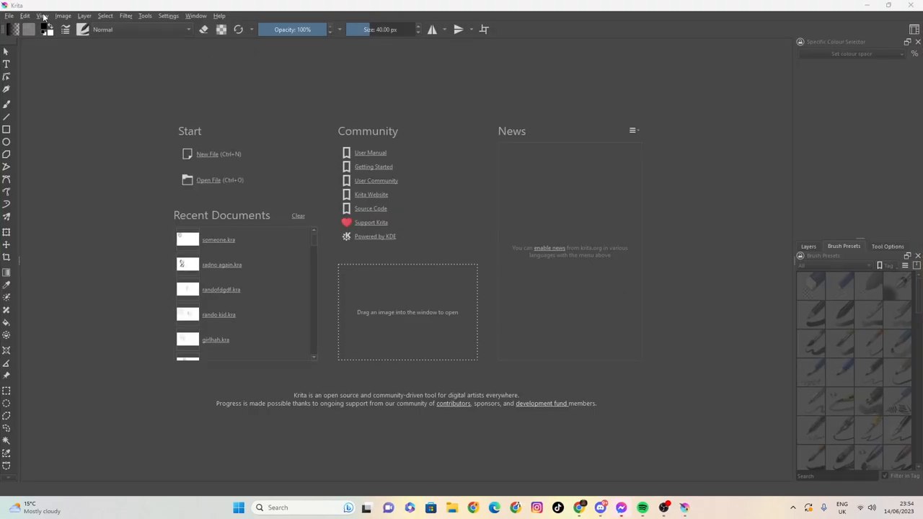
- Create a new blank 1920×1080 document from File > New with the default custom settings
click(9, 15)
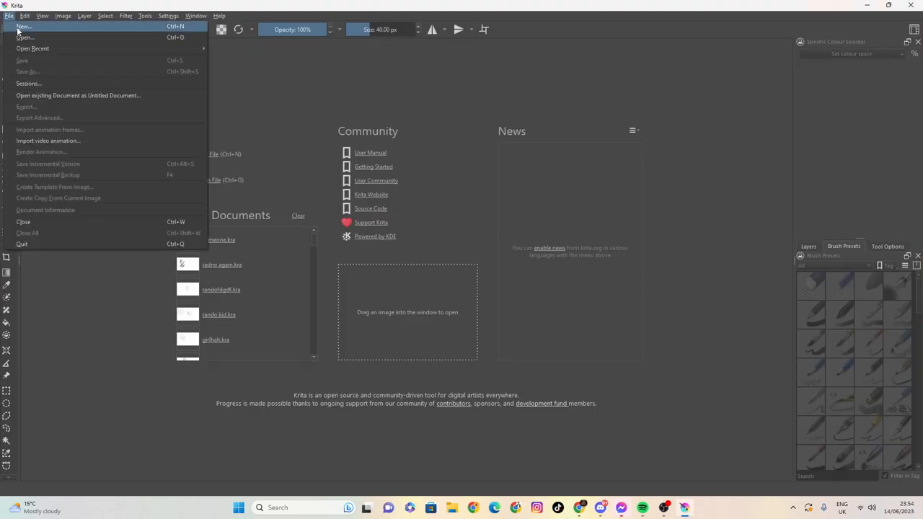
click(23, 26)
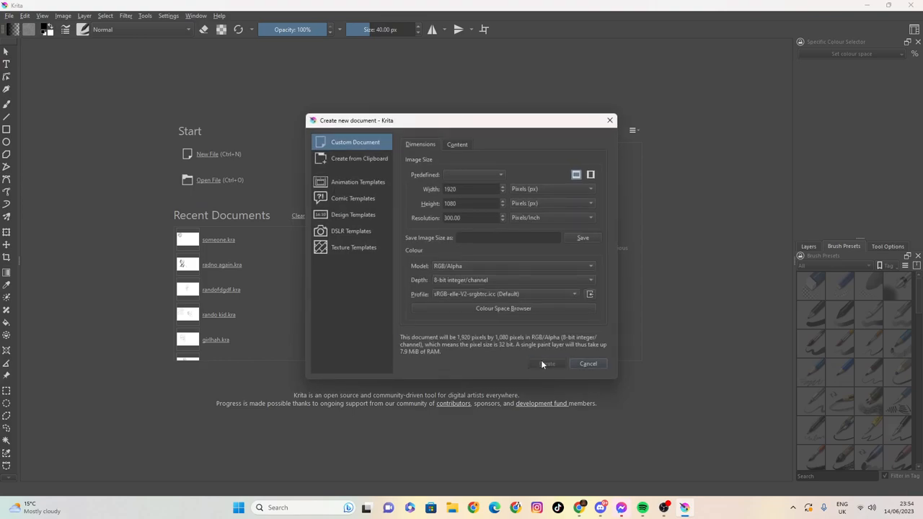
click(545, 364)
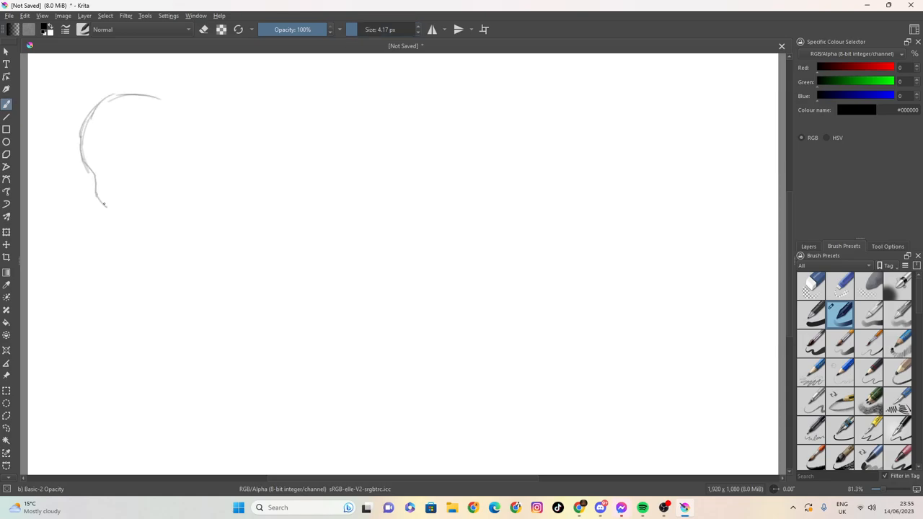
- Sketch the curved head outline, a face line and the first eyebrow strokes with the pencil brush
drag(101, 205, 166, 199)
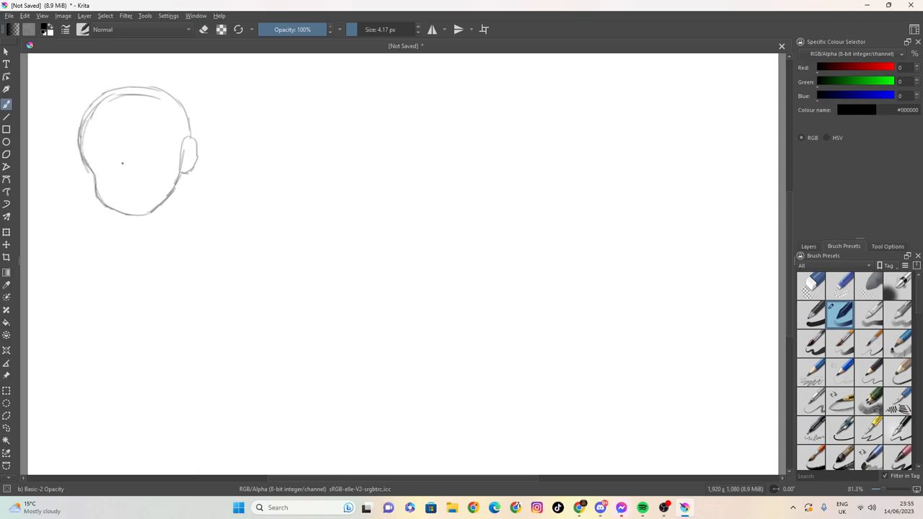
drag(87, 153, 108, 151)
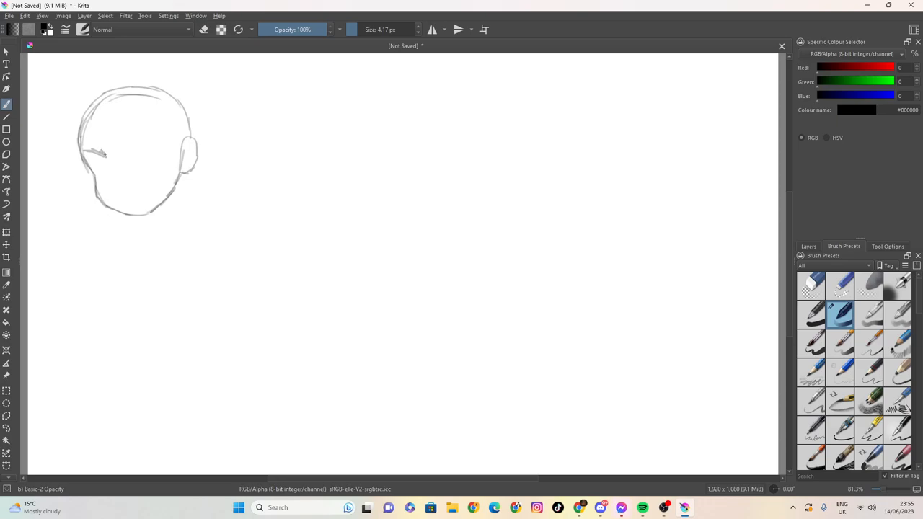
drag(108, 123, 128, 118)
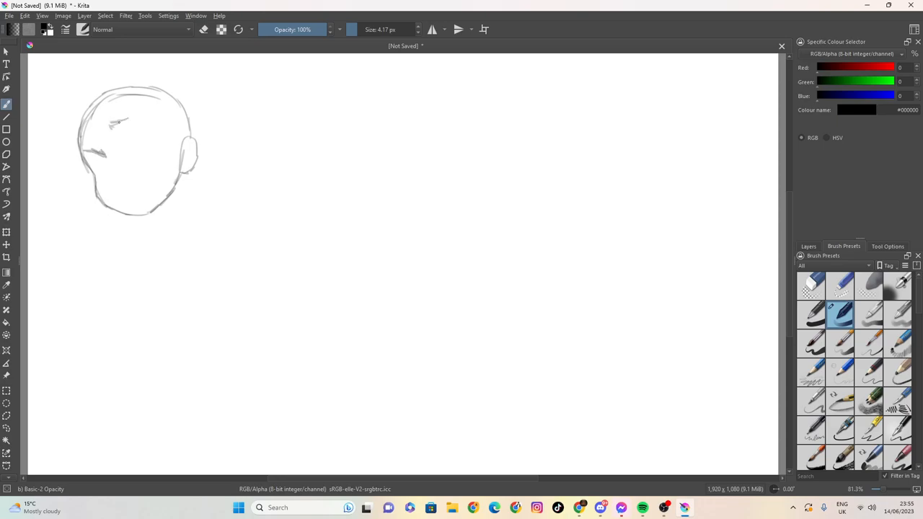
drag(112, 124, 165, 118)
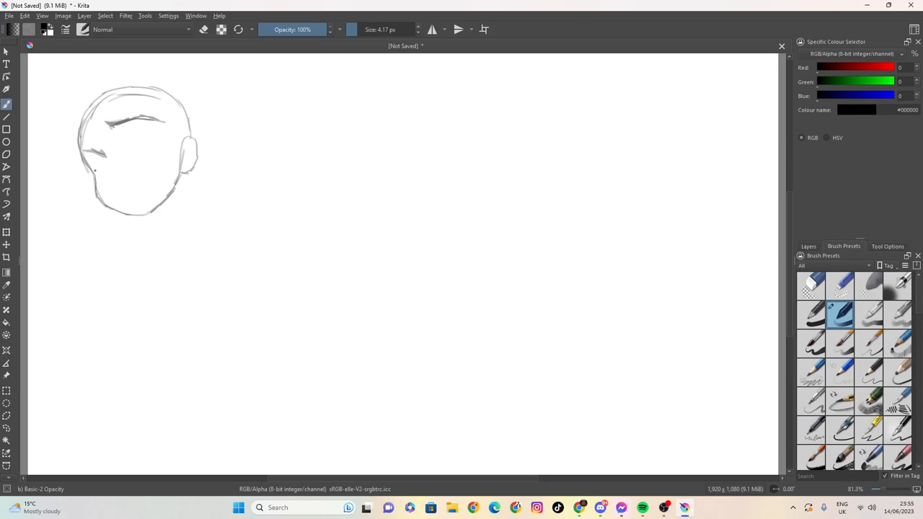
- Draw both shaded eyes, the right eyebrow, nose, a wide open mouth and an ear detail
drag(85, 164, 107, 168)
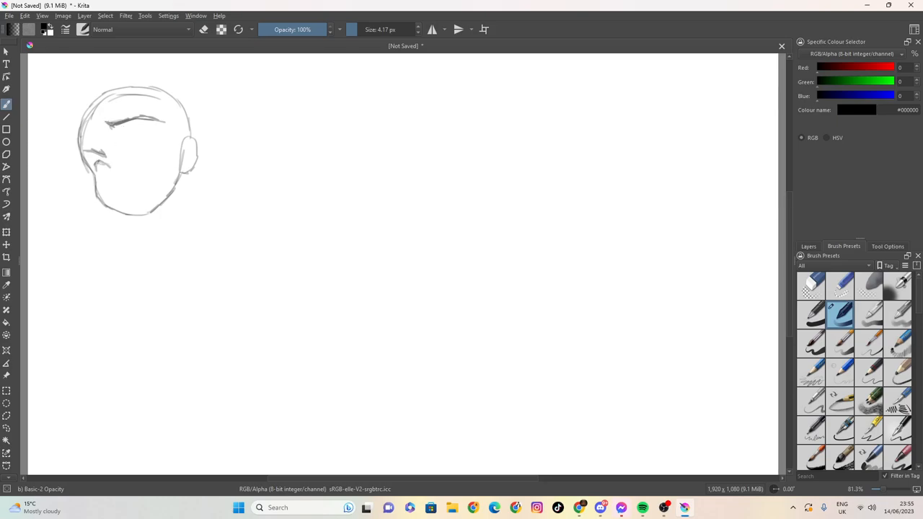
drag(101, 161, 98, 176)
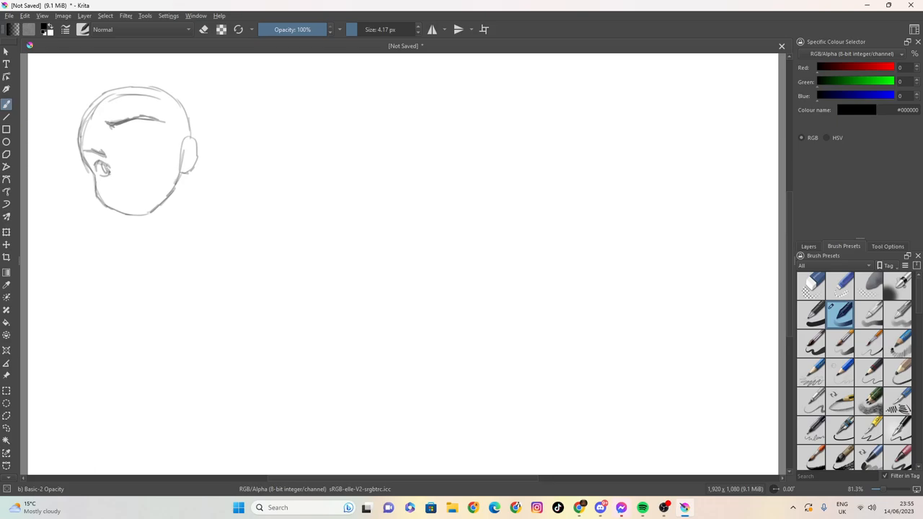
drag(124, 153, 145, 151)
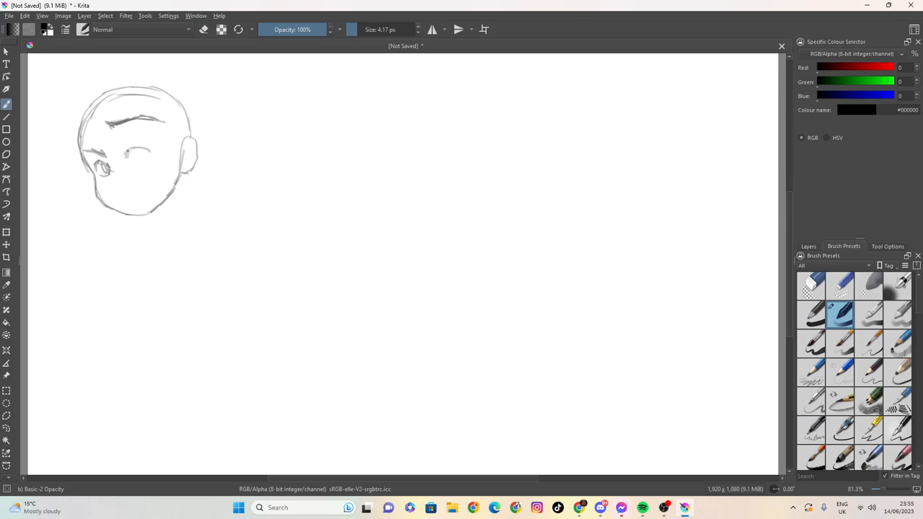
drag(122, 158, 147, 156)
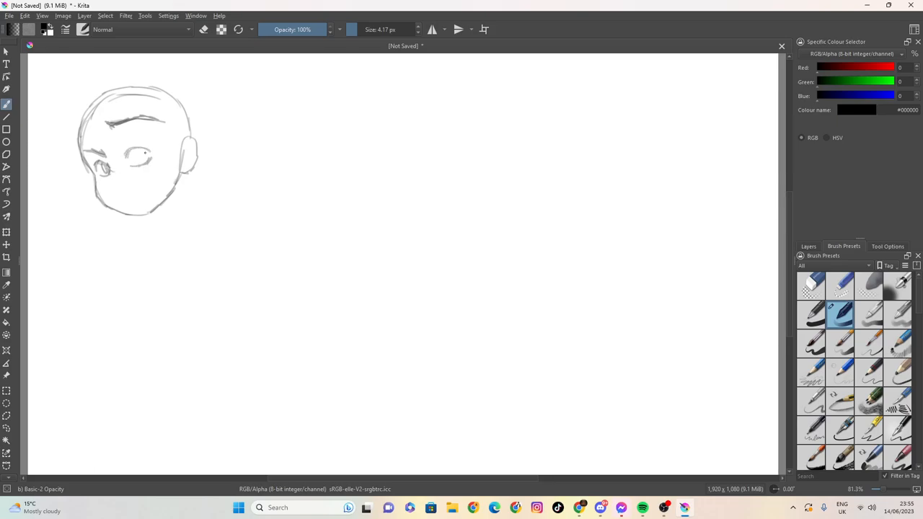
drag(133, 151, 144, 161)
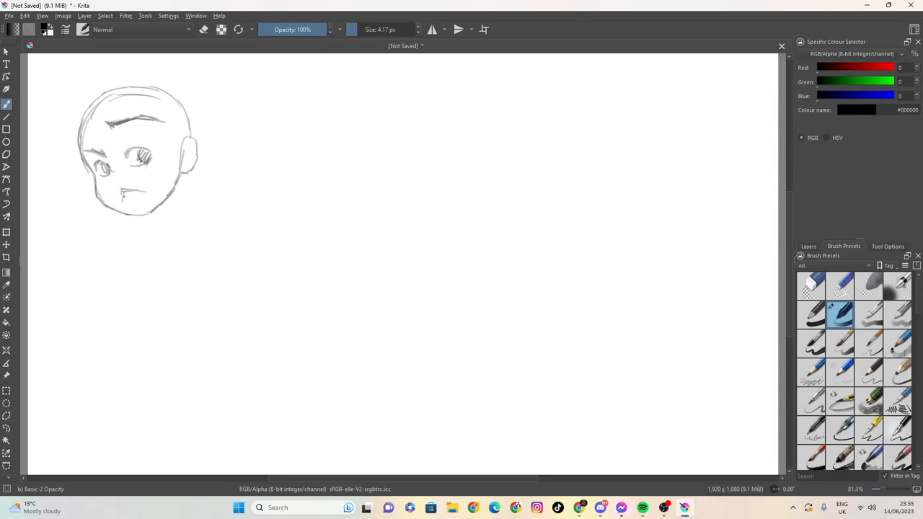
drag(123, 195, 144, 200)
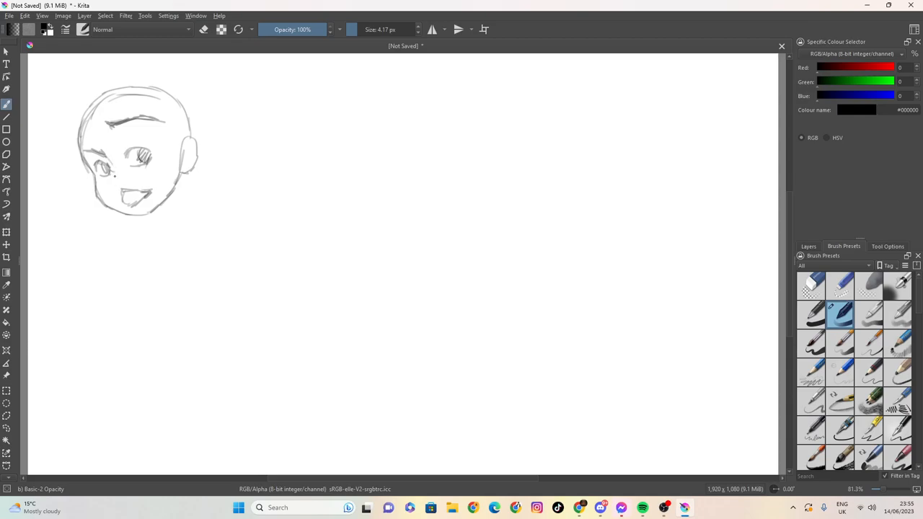
drag(109, 175, 130, 176)
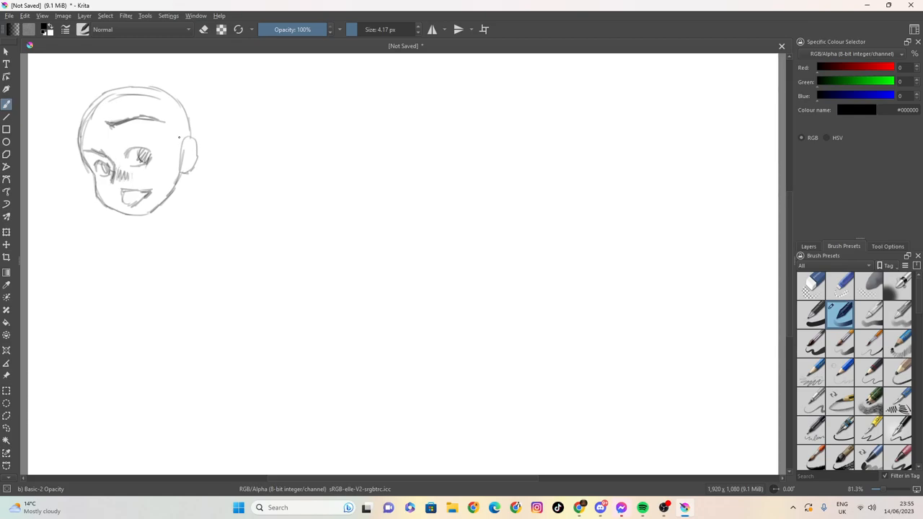
- Draw spiky hair strands over the forehead, down the sides and across the crown
drag(173, 137, 174, 214)
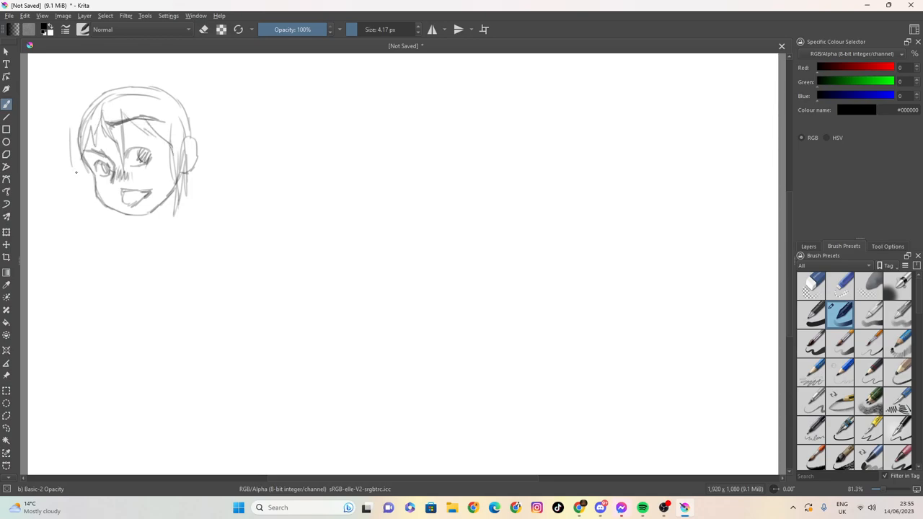
drag(87, 159, 83, 199)
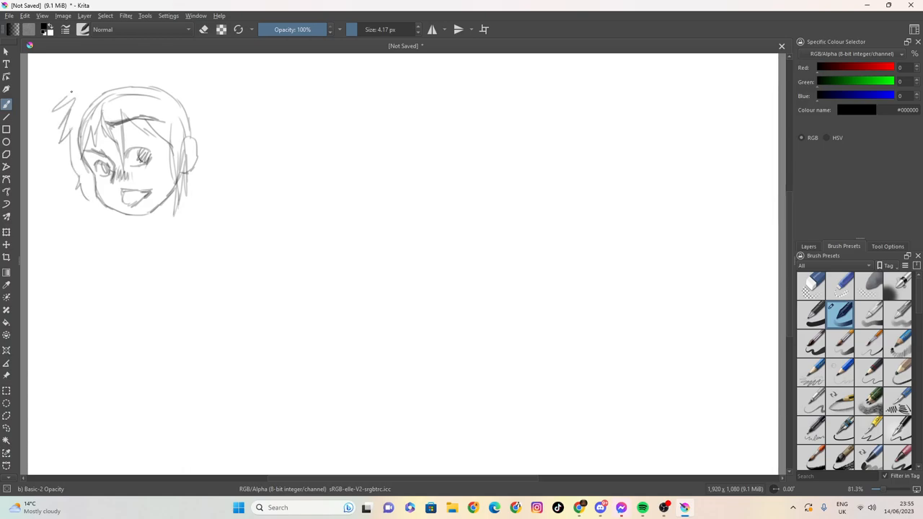
drag(72, 86, 165, 72)
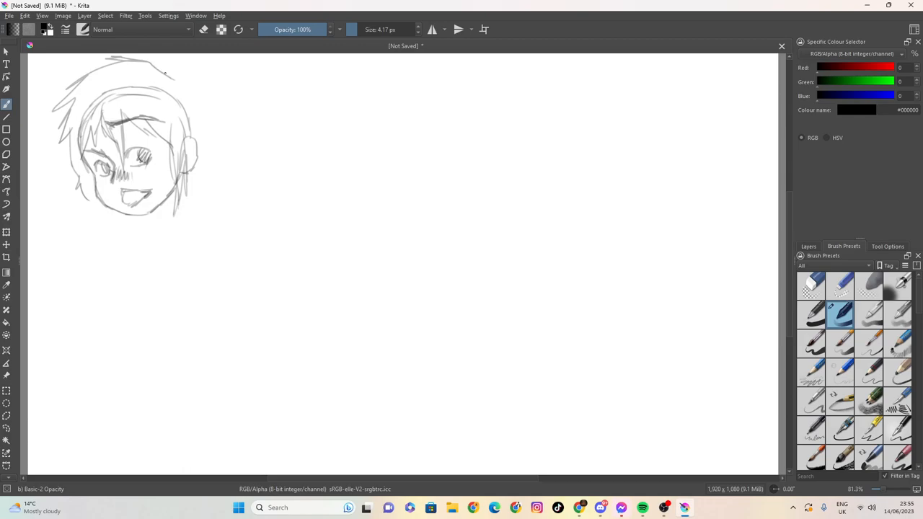
drag(144, 59, 199, 82)
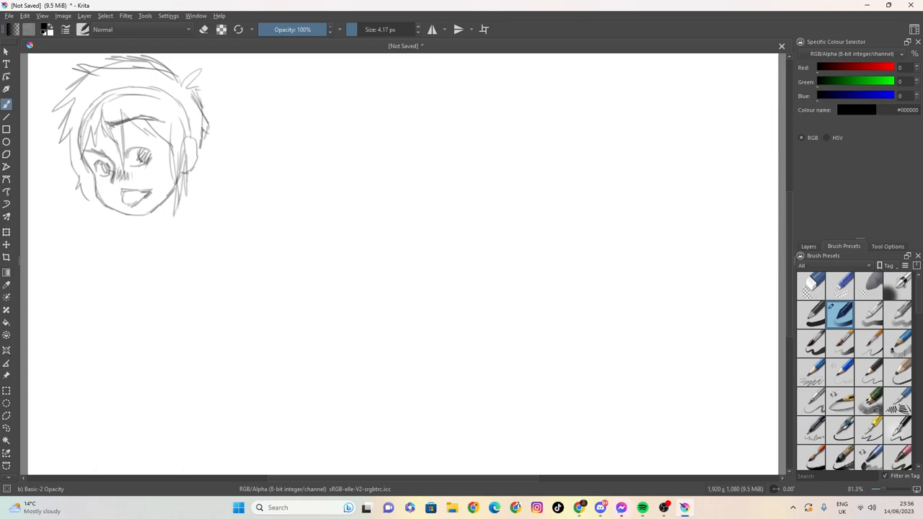
drag(187, 75, 209, 132)
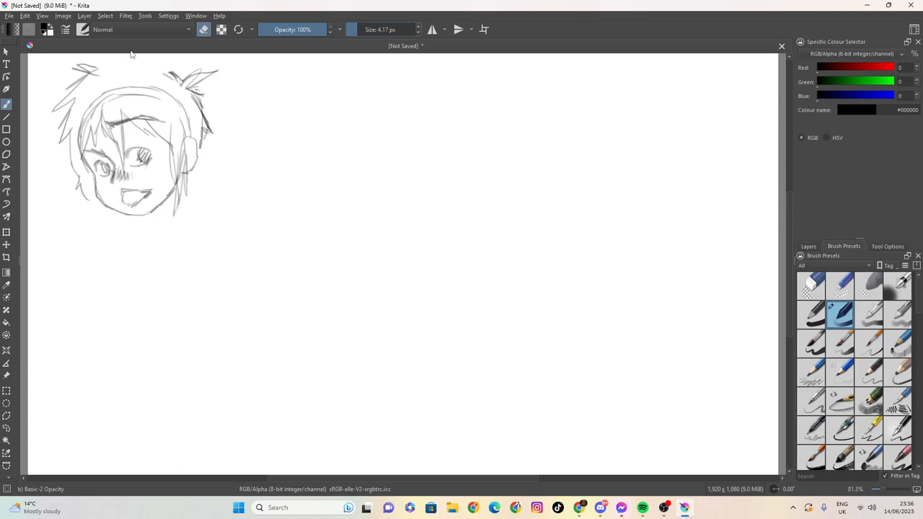
- Add three more spiky hair tufts along the top of the head
drag(108, 69, 170, 66)
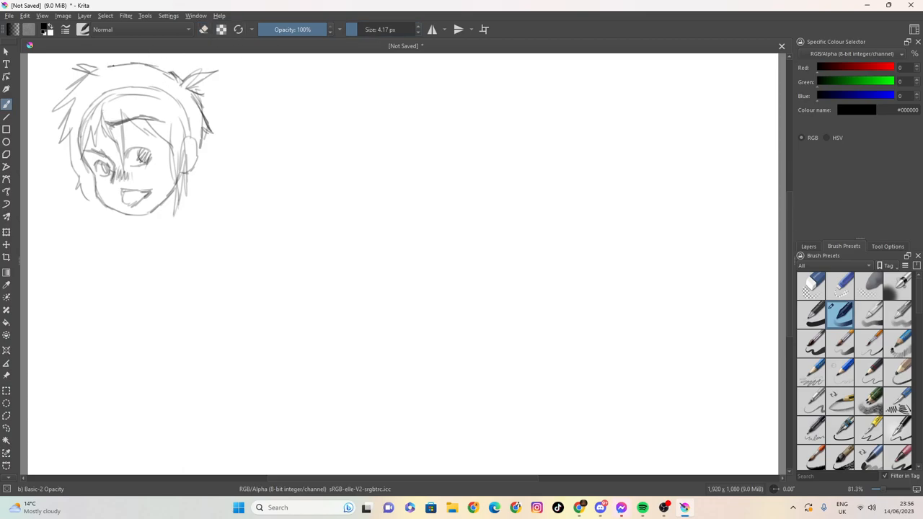
drag(69, 69, 108, 66)
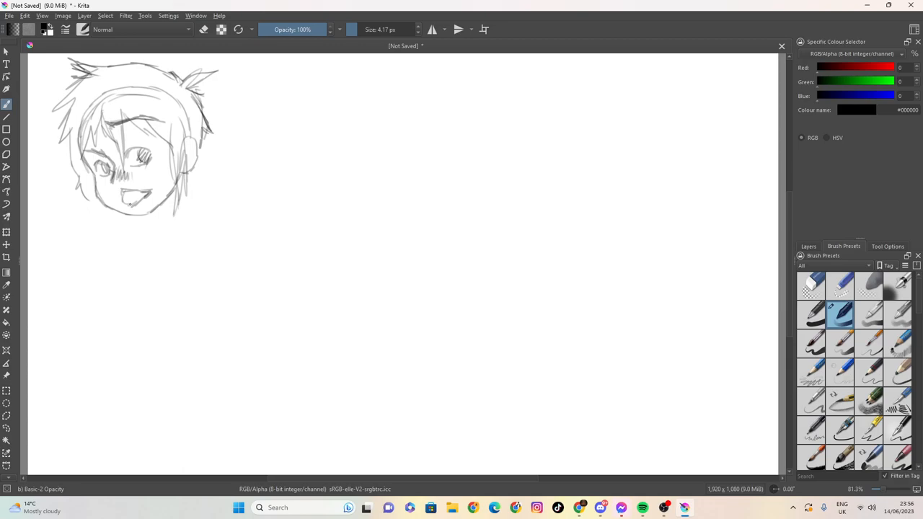
drag(130, 215, 147, 216)
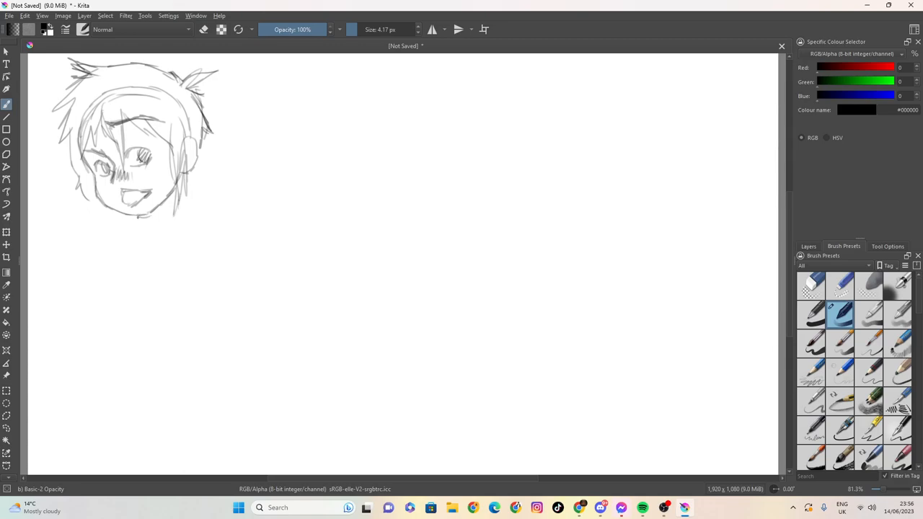
- Touch up the chin and draw rough neck and collar lines beneath it
drag(127, 216, 142, 238)
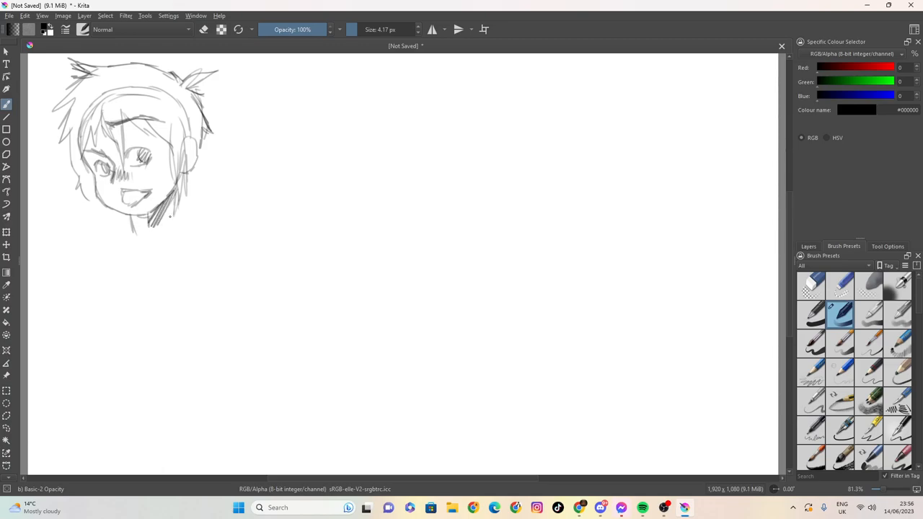
drag(165, 202, 195, 216)
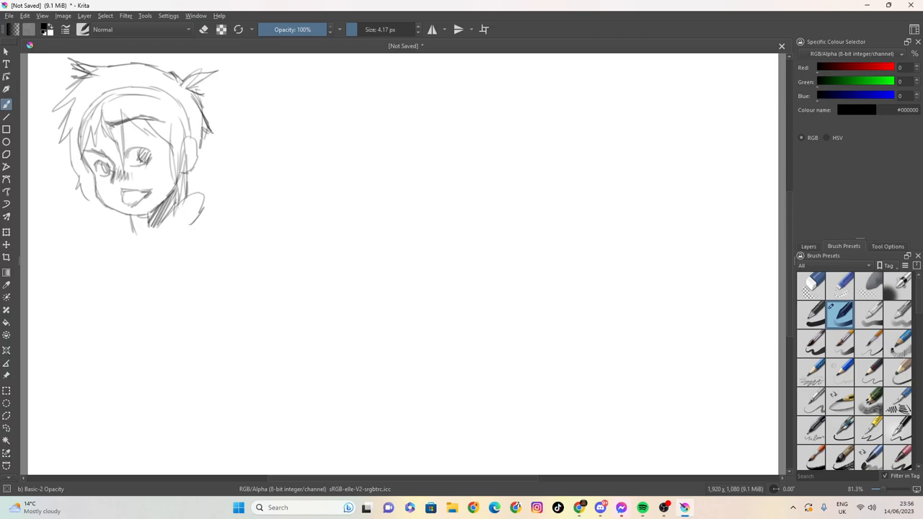
drag(144, 216, 127, 234)
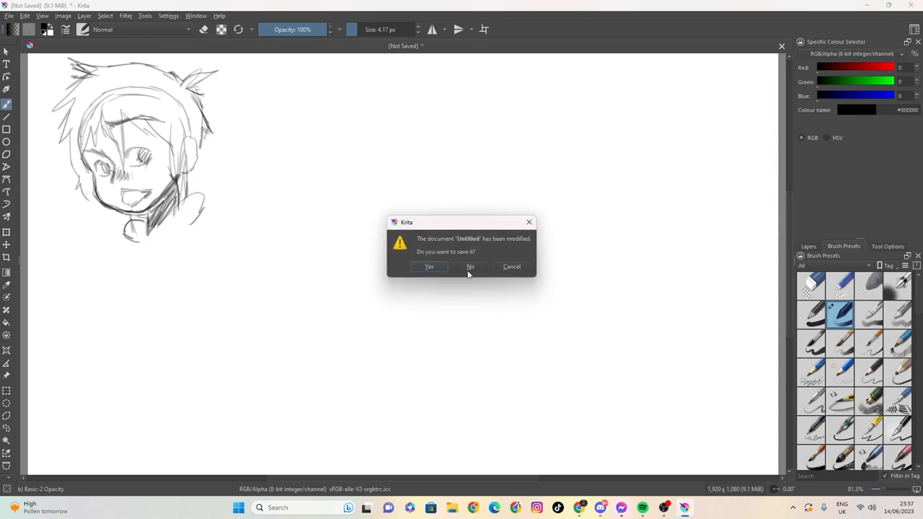
- Confirm Yes in the modified-document prompt to bring up the Save As dialog
click(430, 266)
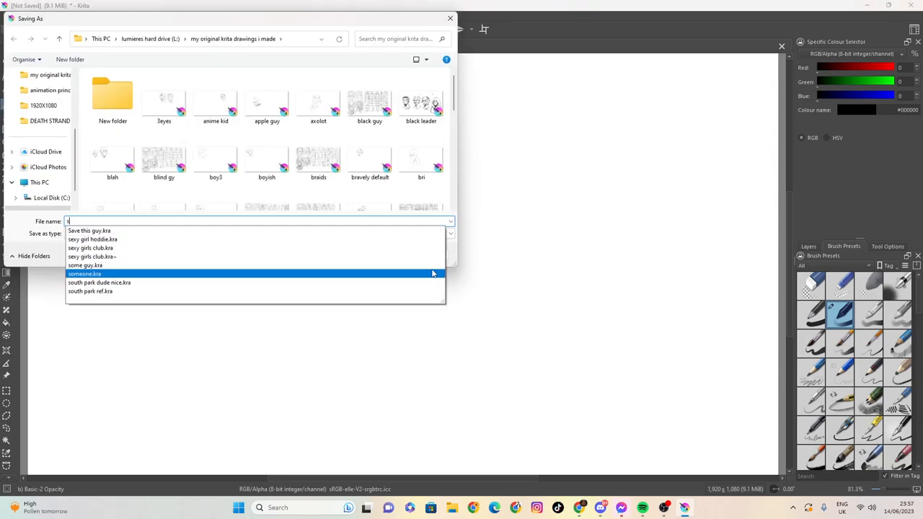